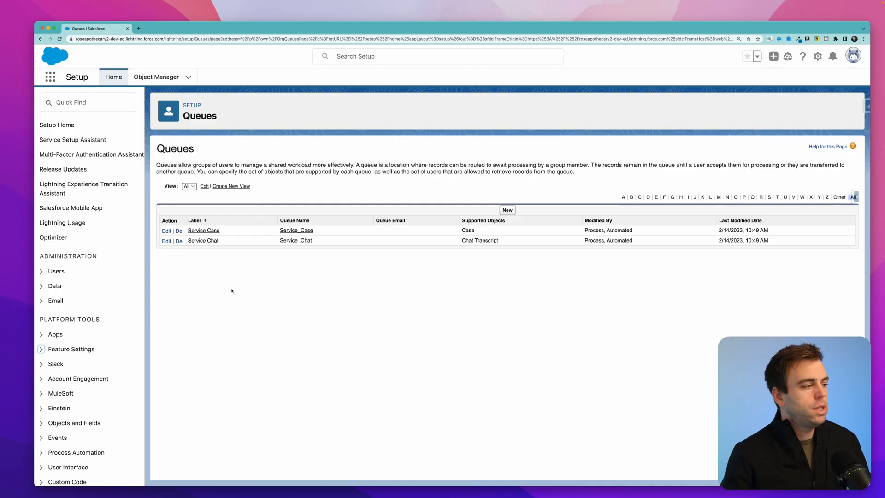
pyautogui.moveTo(324, 280)
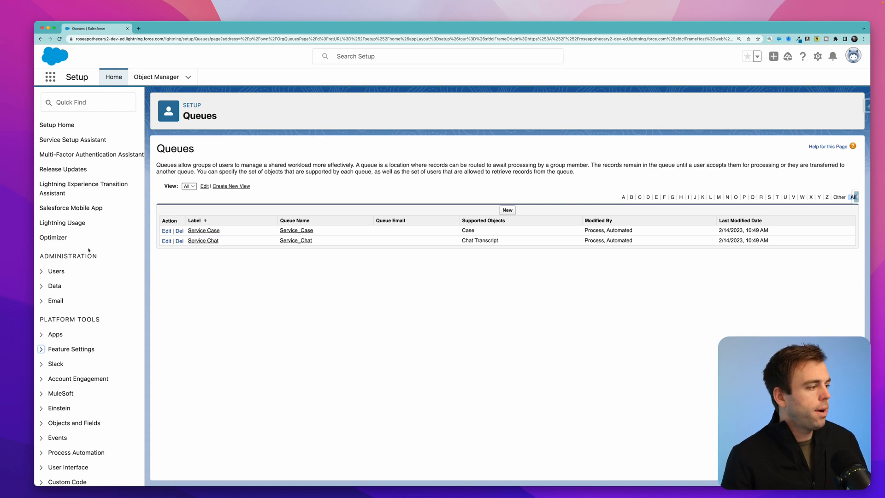
# Create a new queue labelled 'Lead Queue' and add Lead as its supported object.
pyautogui.click(56, 271)
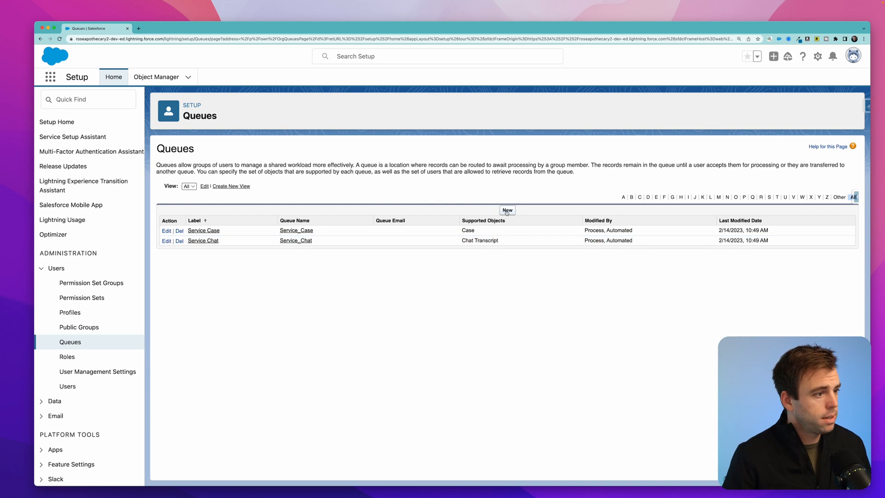
pyautogui.click(506, 210)
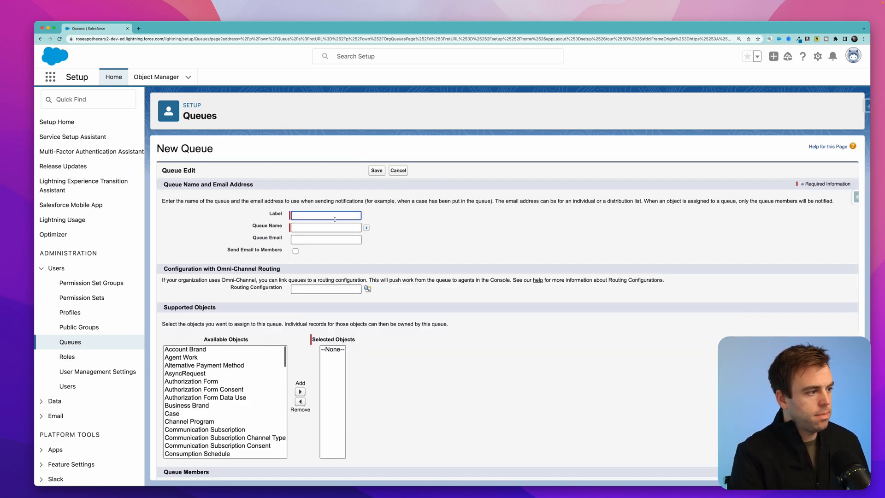
pyautogui.write('Lead Queue')
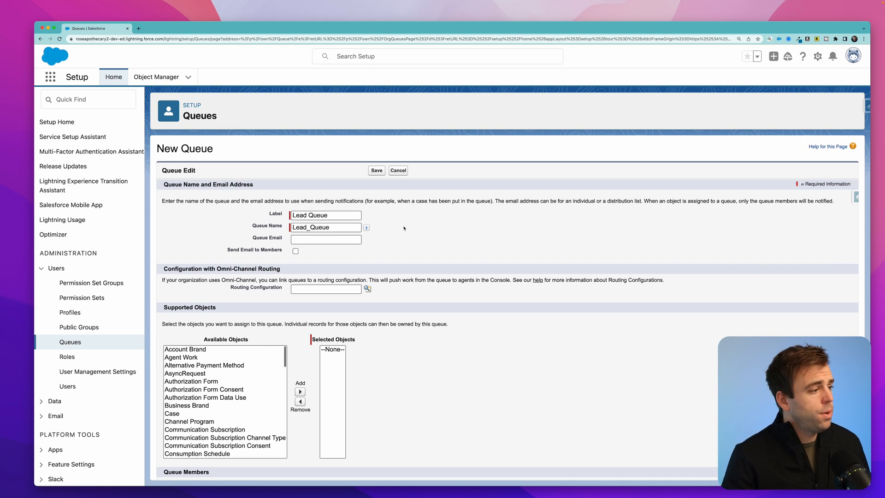
pyautogui.scroll(-3)
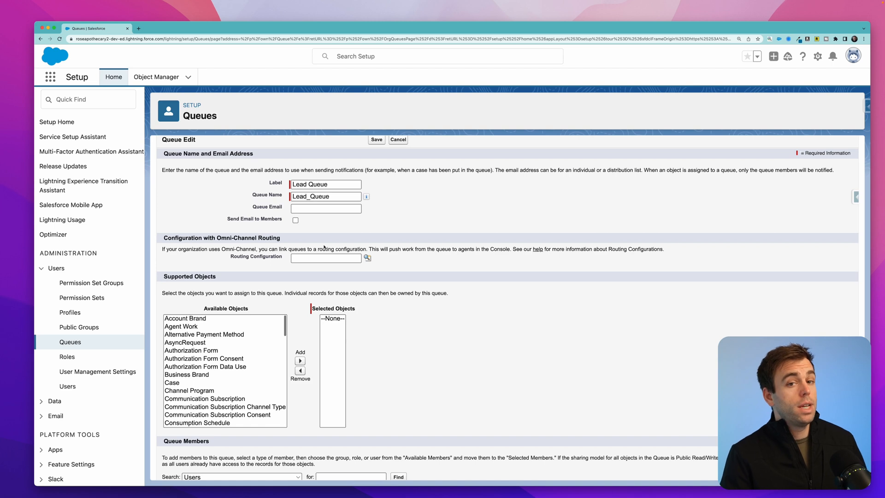
pyautogui.scroll(-3)
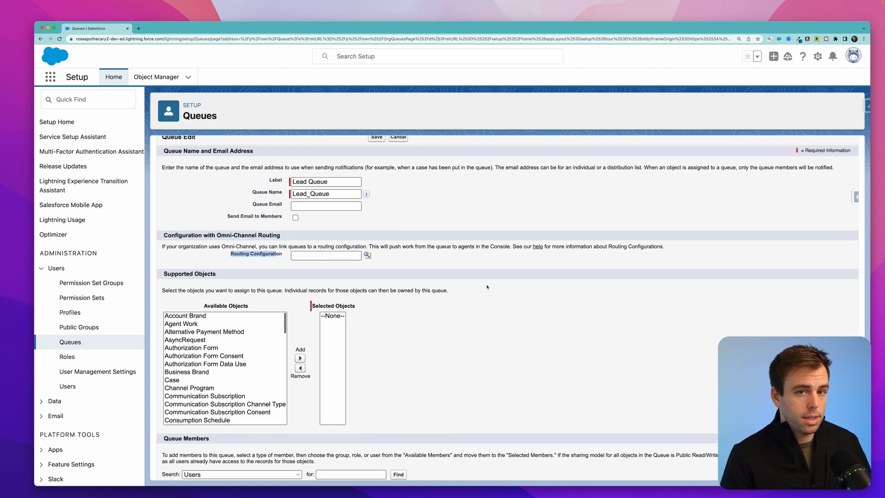
pyautogui.scroll(-3)
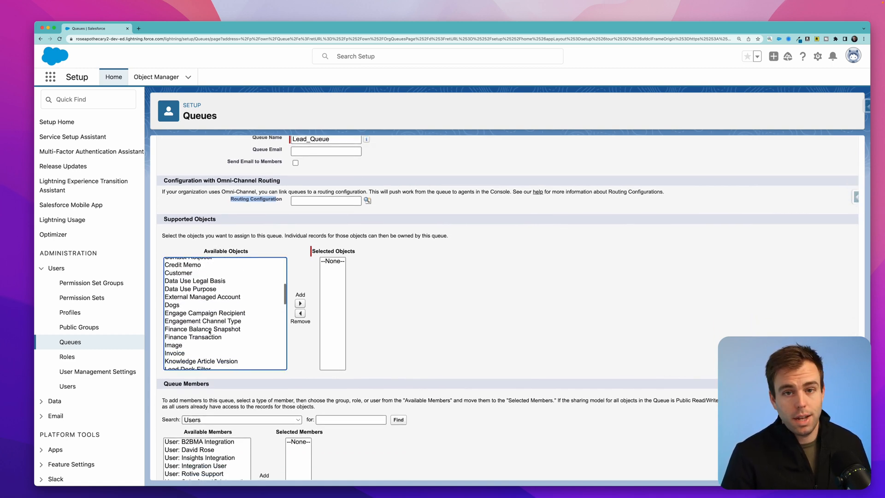
pyautogui.scroll(-3)
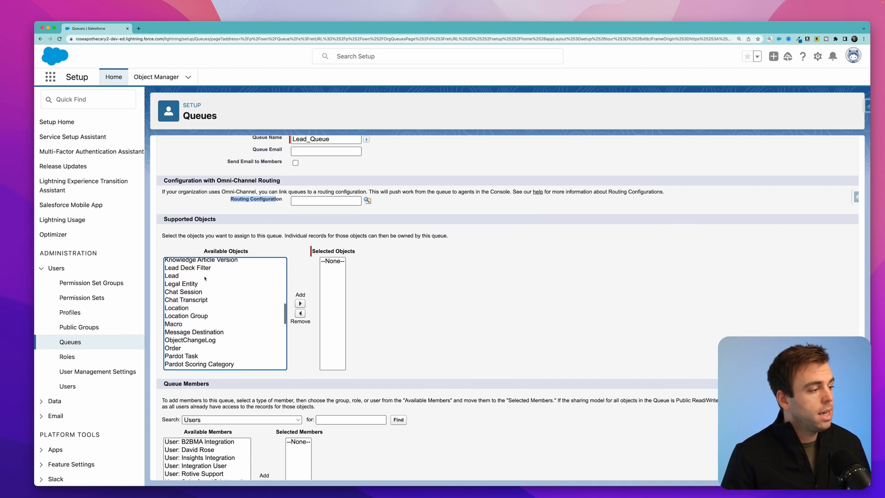
pyautogui.click(300, 303)
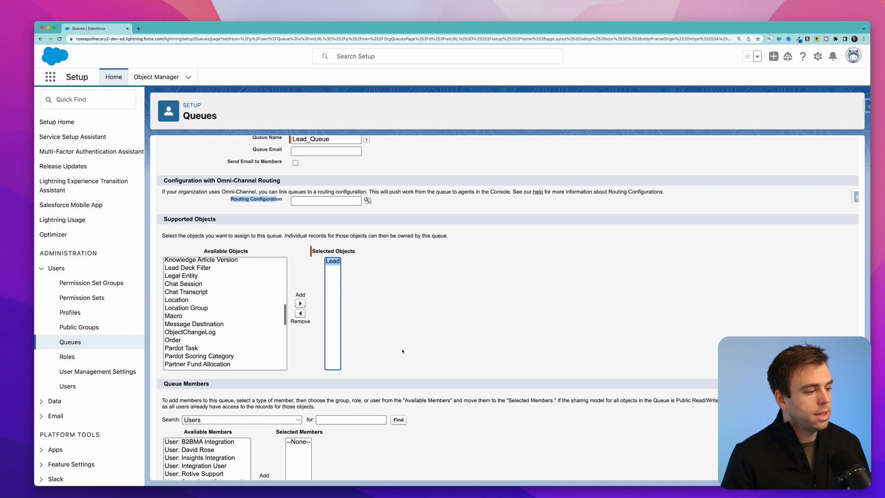
# Add the All Internal Users public group as a Lead Queue member.
pyautogui.scroll(-3)
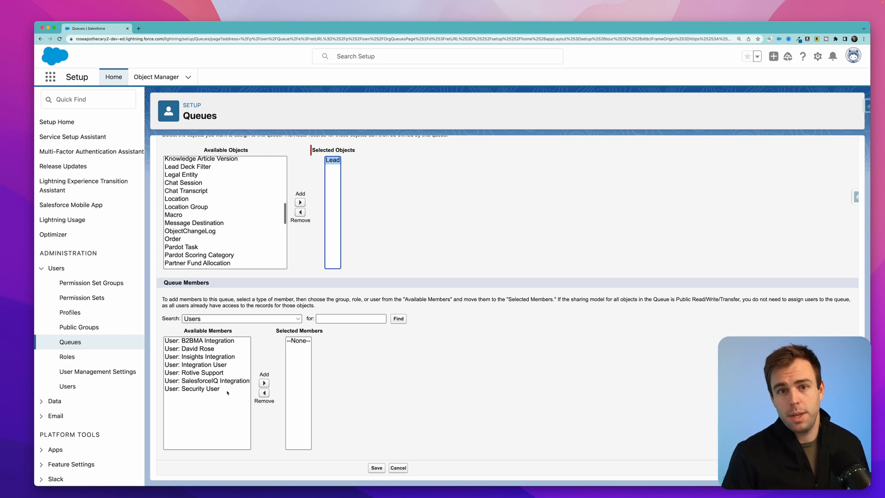
pyautogui.click(194, 348)
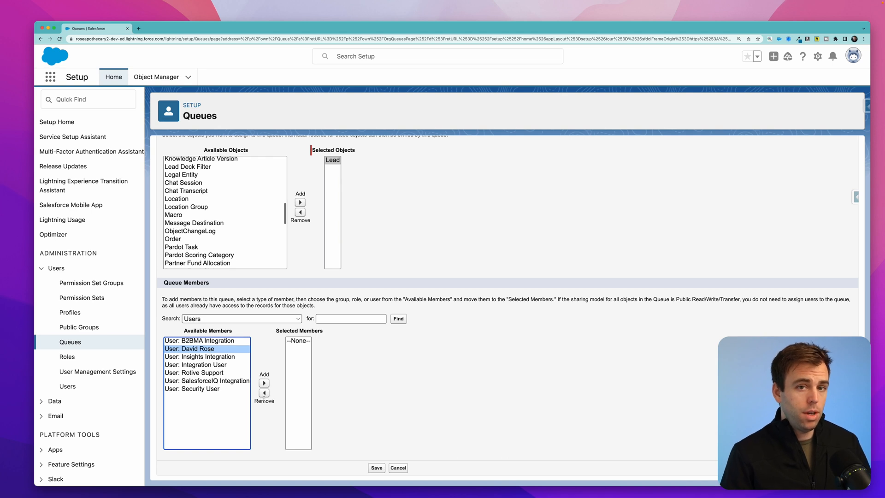
pyautogui.click(239, 318)
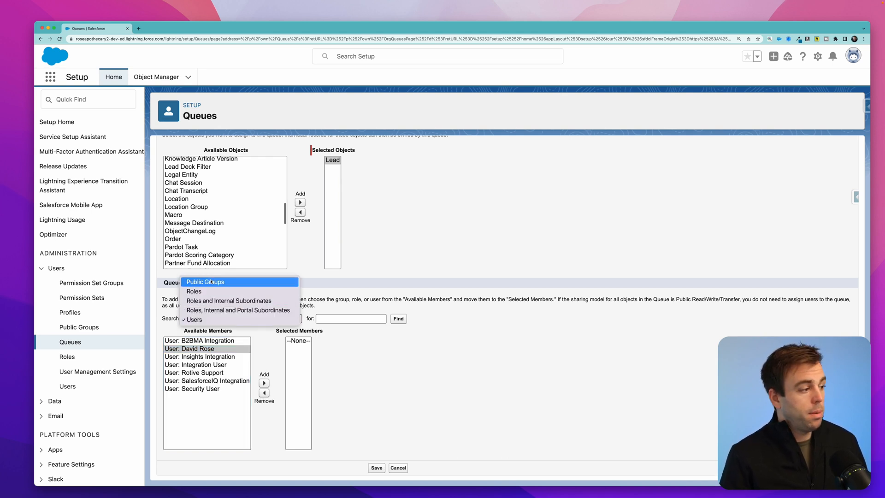
pyautogui.click(205, 281)
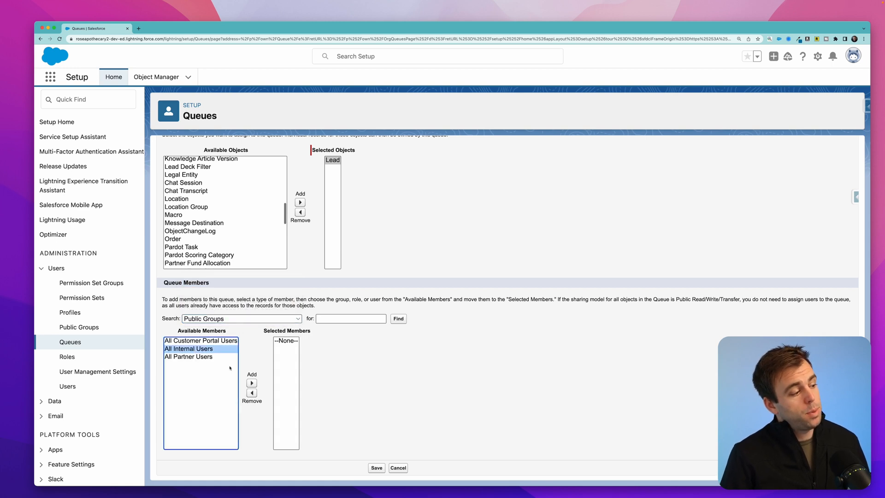
pyautogui.click(251, 383)
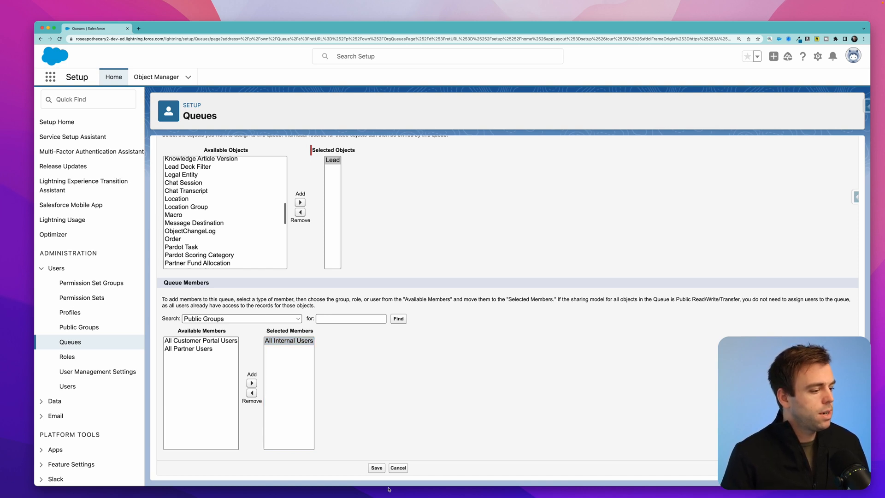
# Save the Lead Queue with Lead object and All Internal Users members.
pyautogui.click(376, 467)
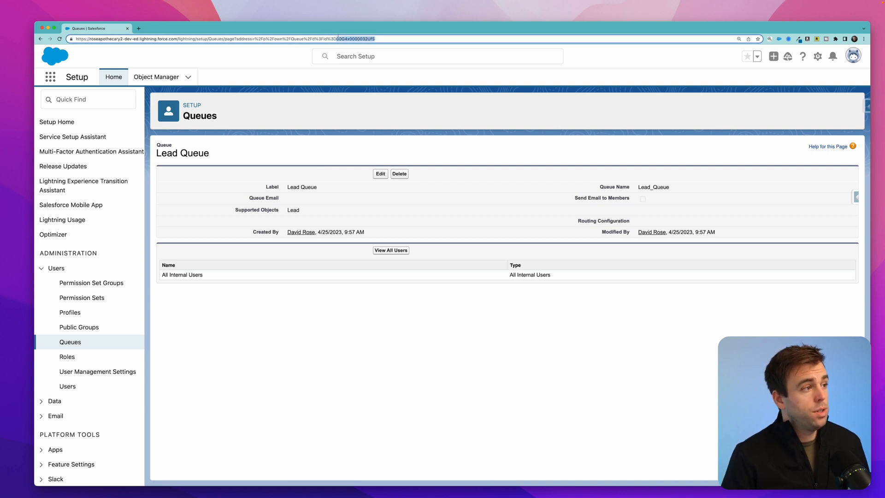
pyautogui.moveTo(375, 148)
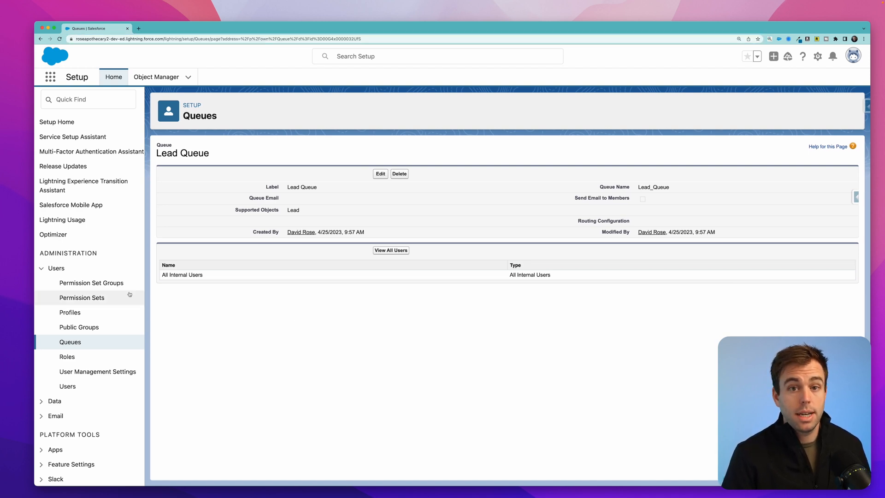
# Open Lead Assignment Rules, begin a new rule, then cancel back to the Standard rule list.
pyautogui.scroll(-3)
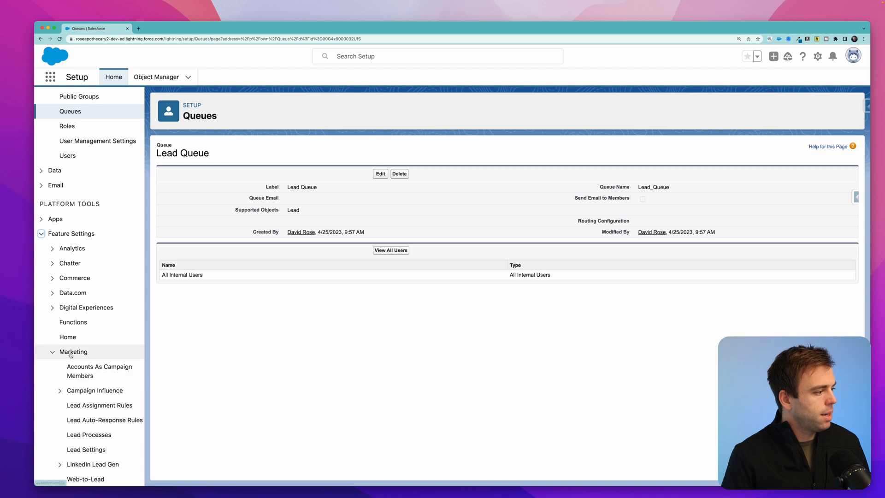
pyautogui.scroll(-3)
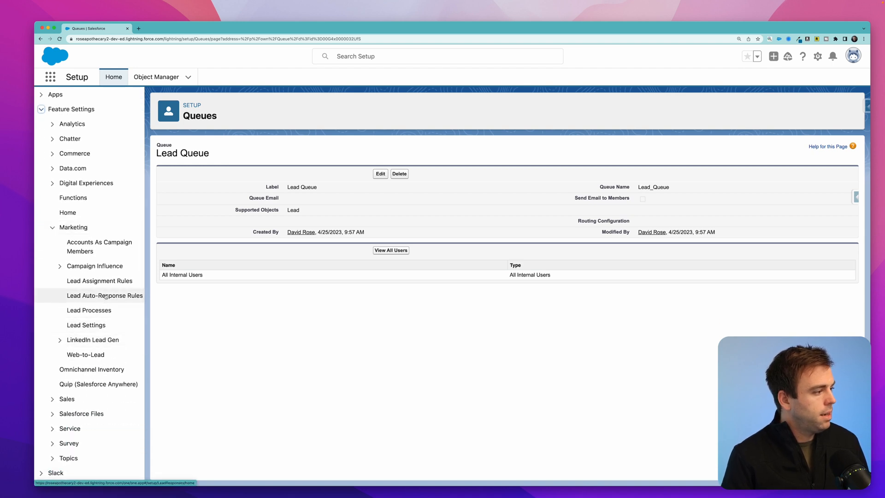
pyautogui.click(100, 280)
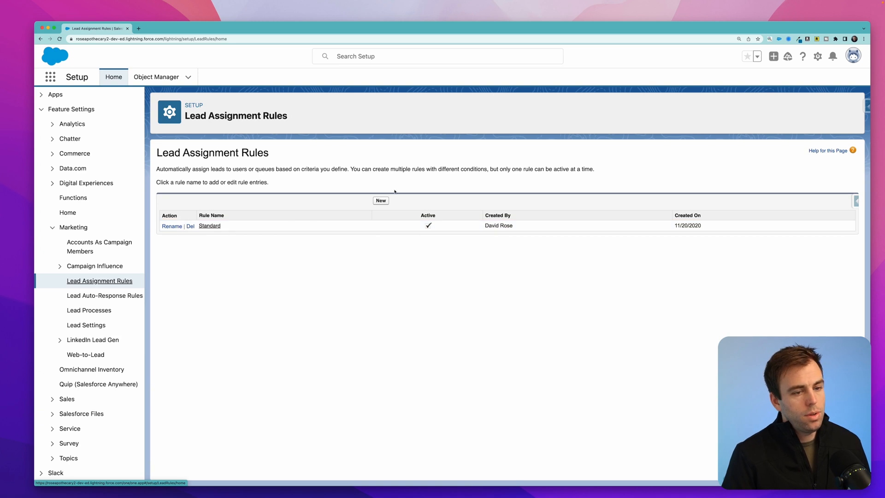
pyautogui.click(381, 200)
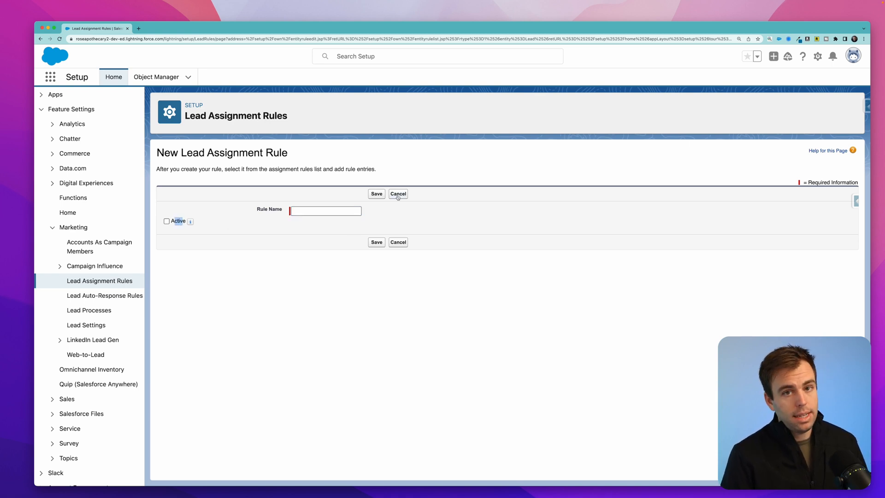
pyautogui.click(397, 193)
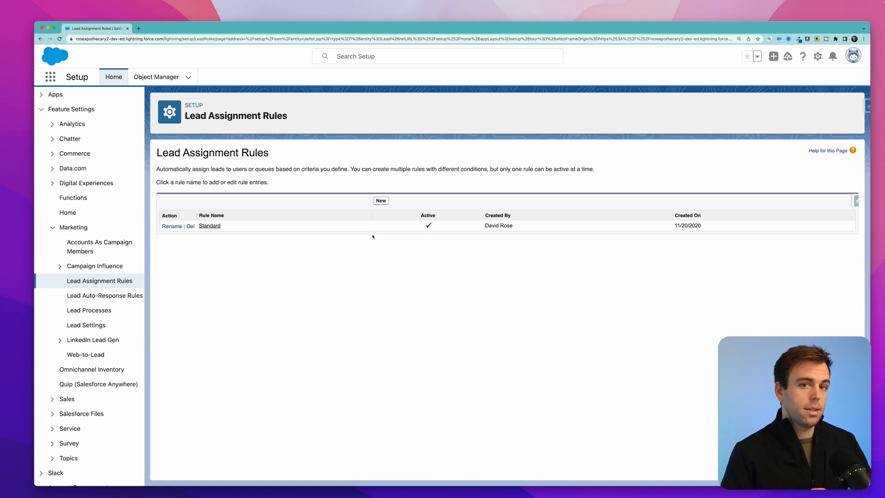
# Open the Standard rule and edit its second entry, the Country not equal to US criterion.
pyautogui.click(209, 225)
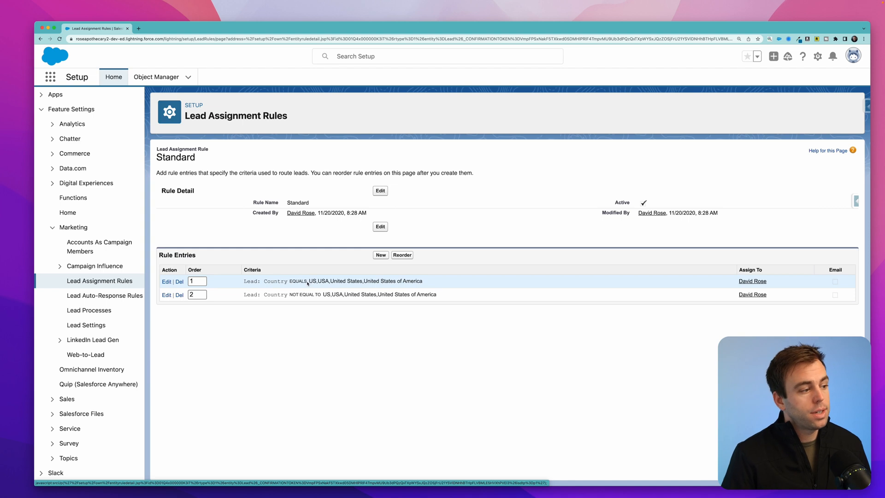
pyautogui.doubleClick(366, 280)
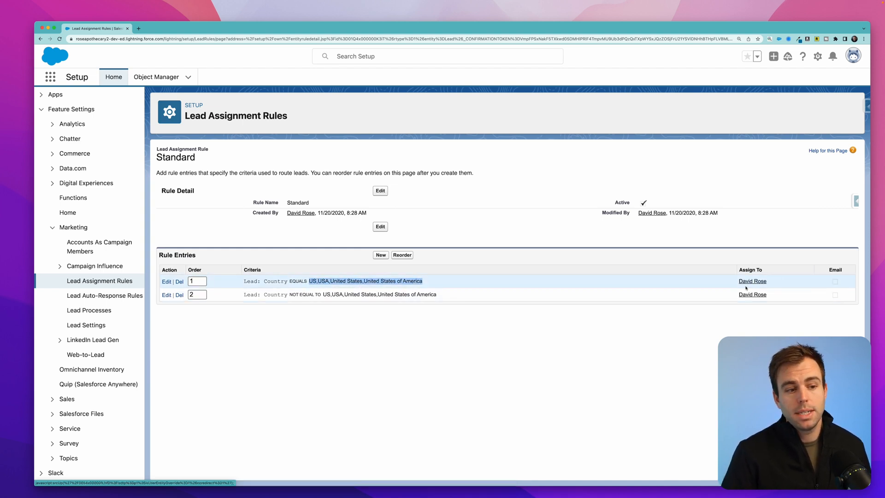
pyautogui.click(166, 295)
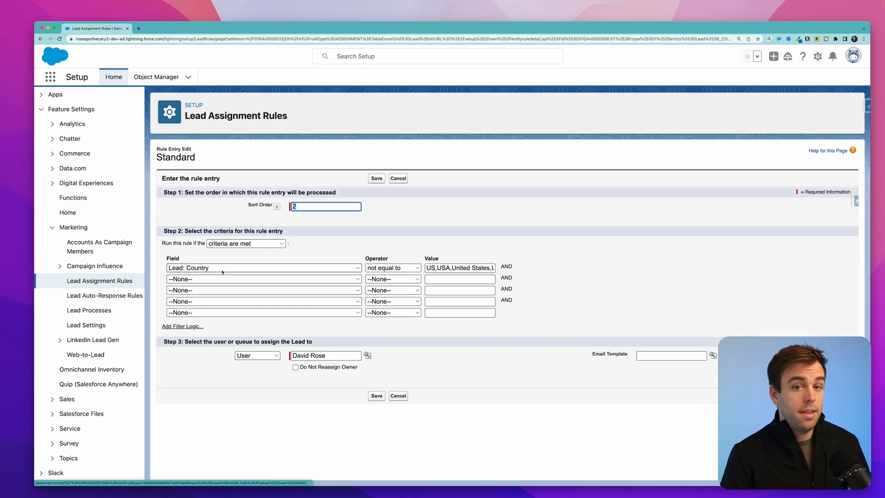
# Change entry 2 to Lead: Title contains Executive, Chief, assigned to a queue.
pyautogui.click(263, 268)
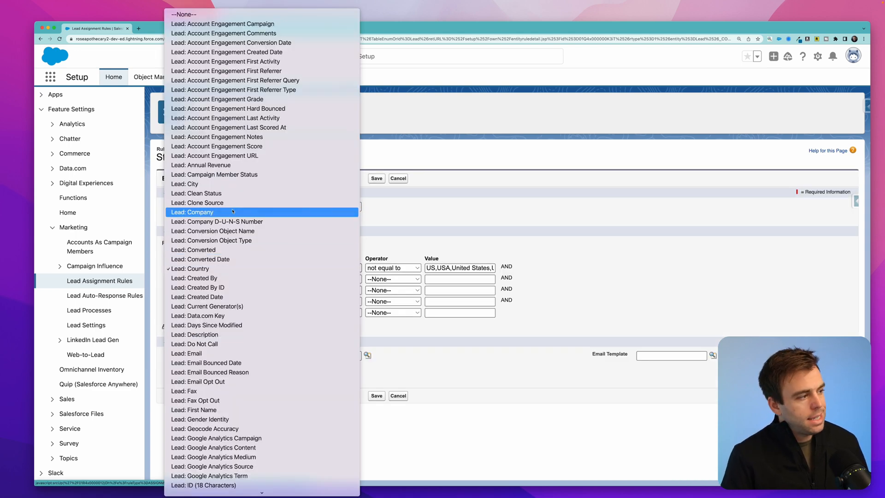
pyautogui.scroll(-3)
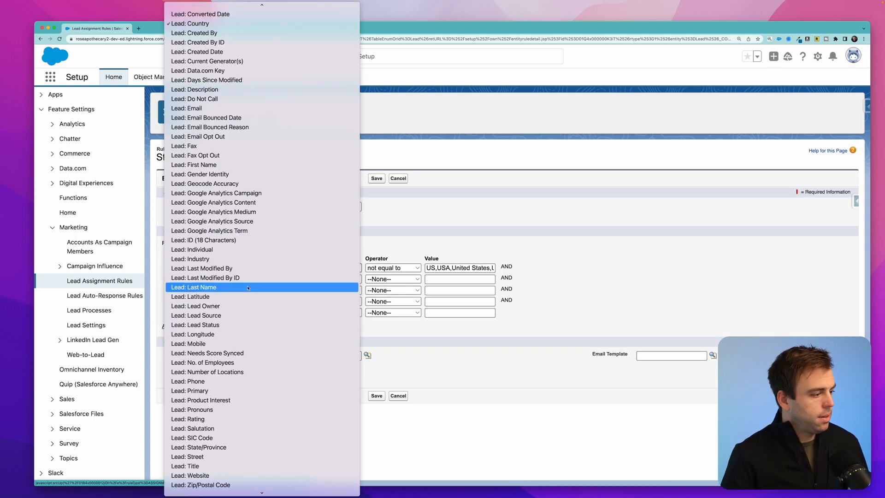
pyautogui.click(184, 466)
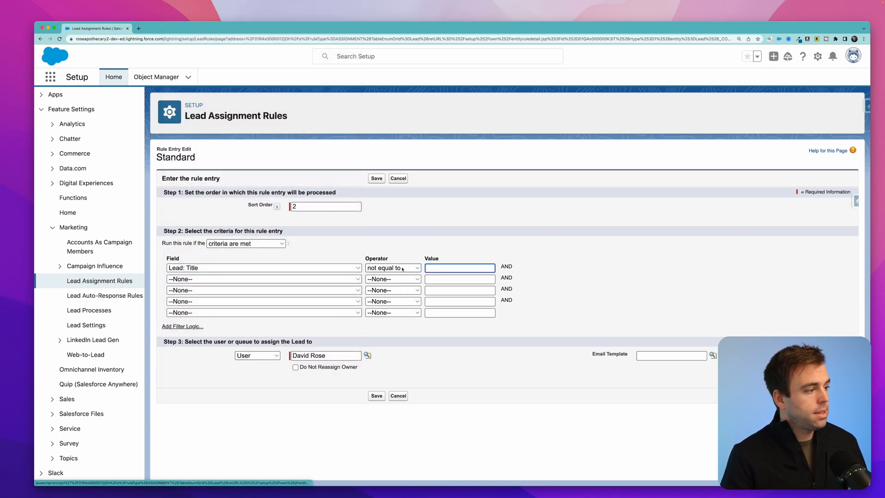
pyautogui.click(392, 268)
pyautogui.write('Executive,Chief')
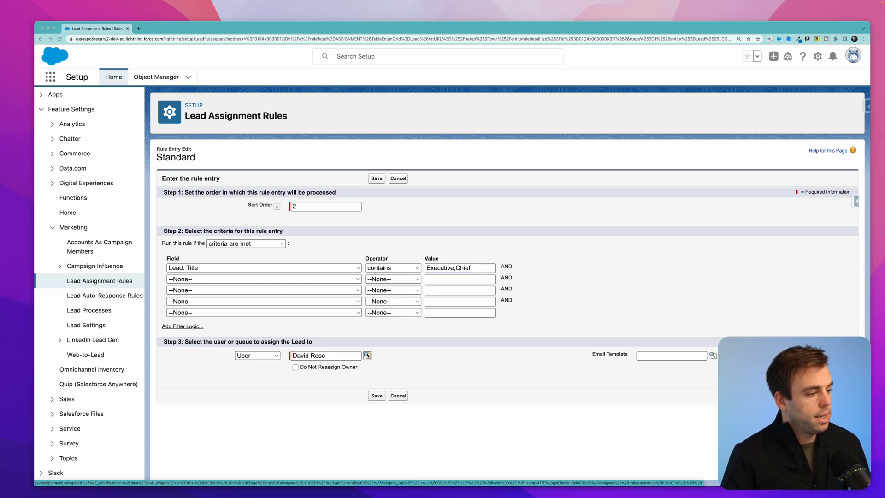
pyautogui.click(256, 354)
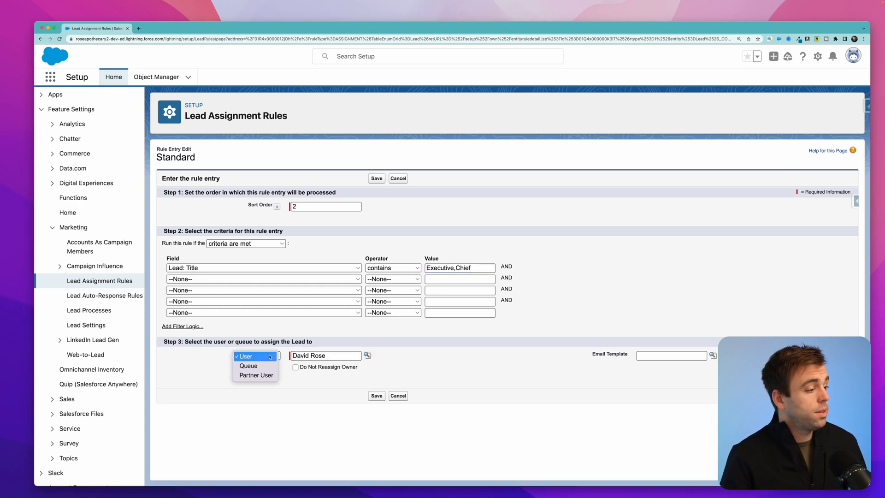
pyautogui.click(248, 365)
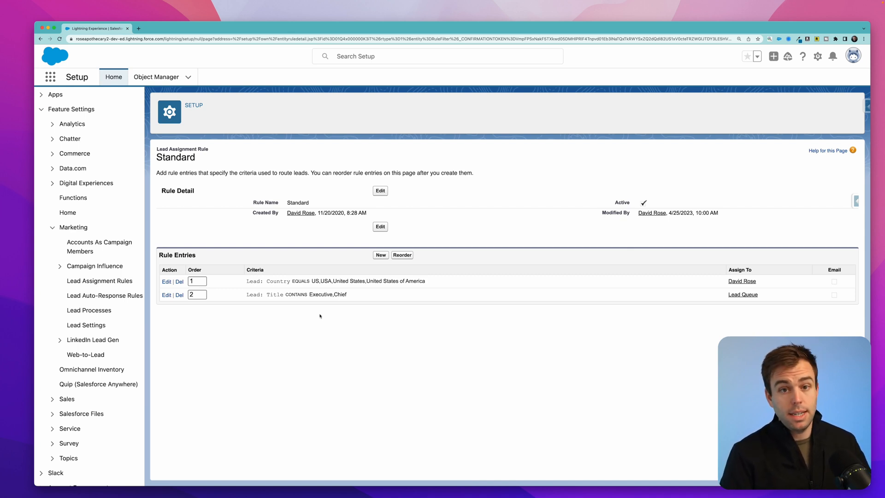
pyautogui.moveTo(316, 316)
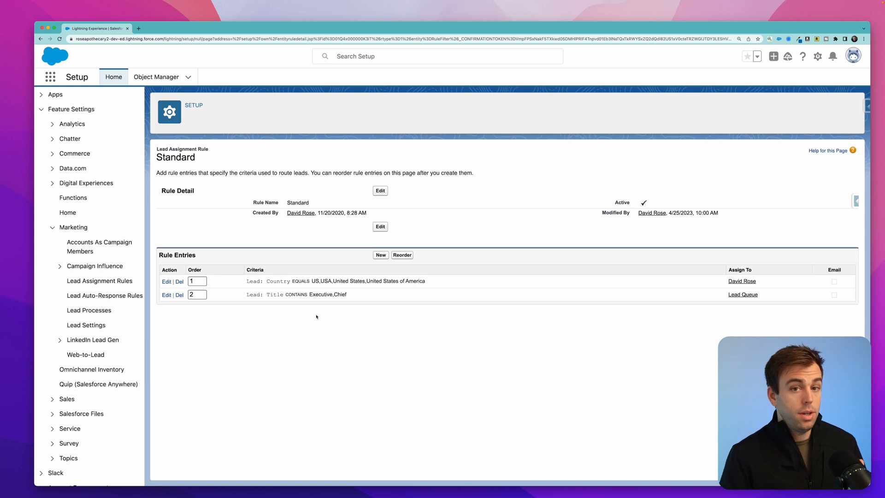